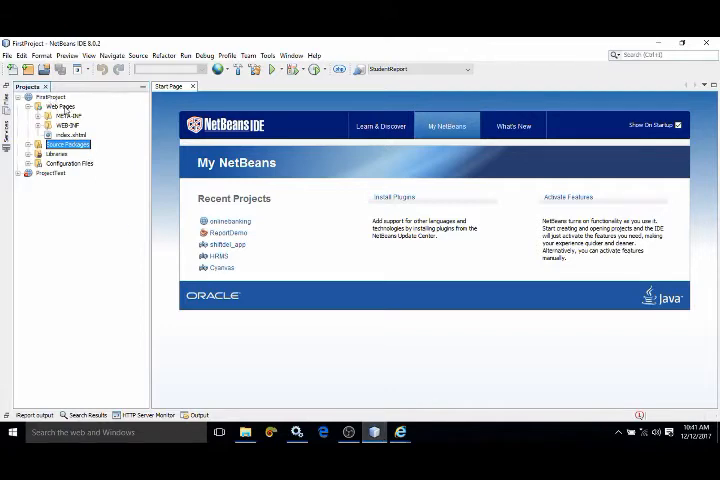
pyautogui.moveTo(84, 188)
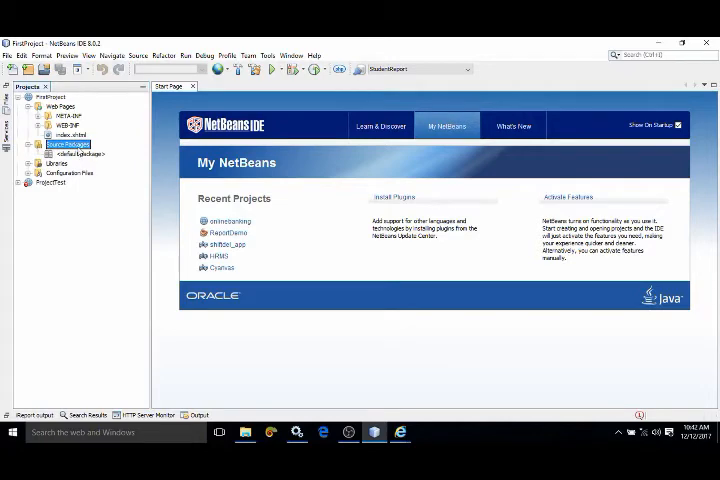
# Step: Create a new Java package com.ripplescode under Source Packages
pyautogui.rightClick(68, 144)
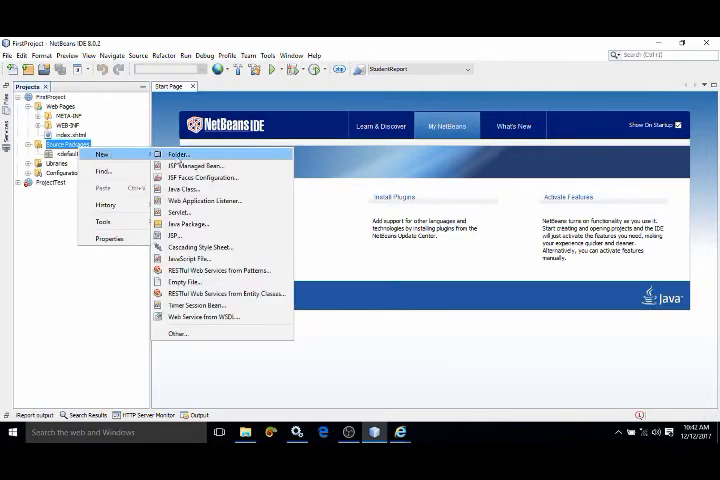
pyautogui.click(188, 224)
pyautogui.write('com.ripplescode')
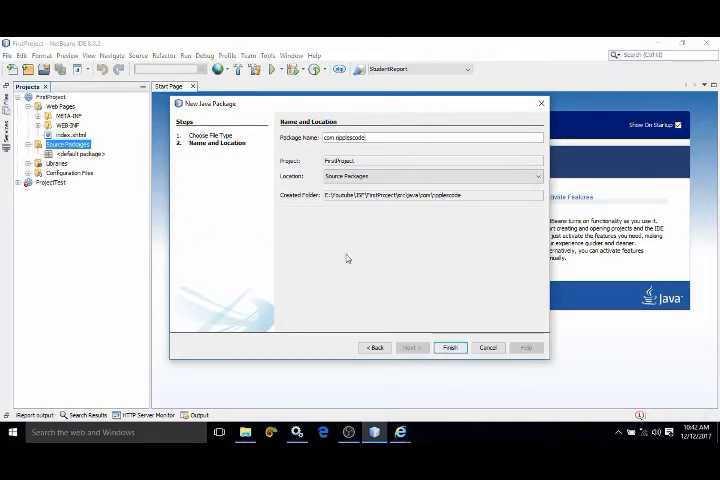
pyautogui.click(448, 348)
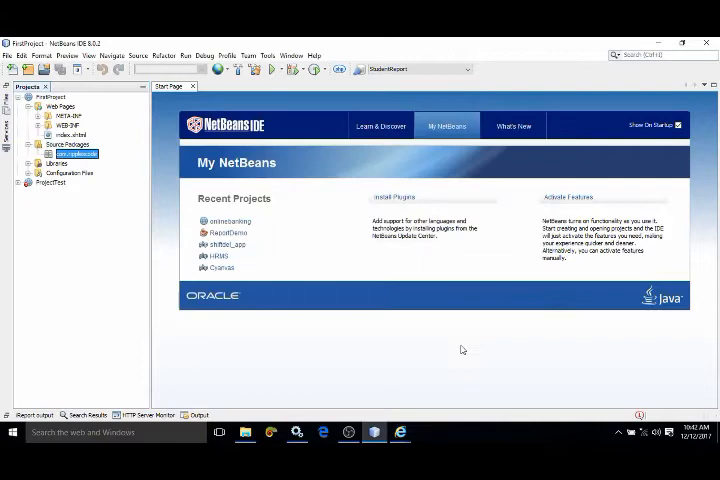
pyautogui.moveTo(98, 172)
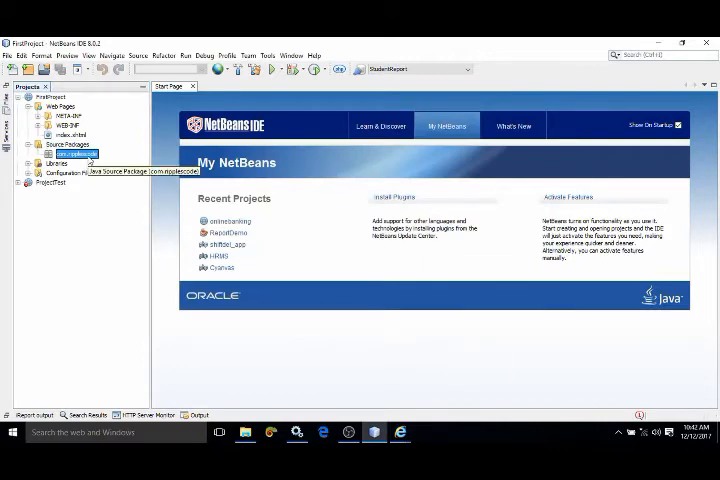
# Step: Choose JSF Managed Bean from the JavaServer Faces category in the New File chooser
pyautogui.rightClick(78, 154)
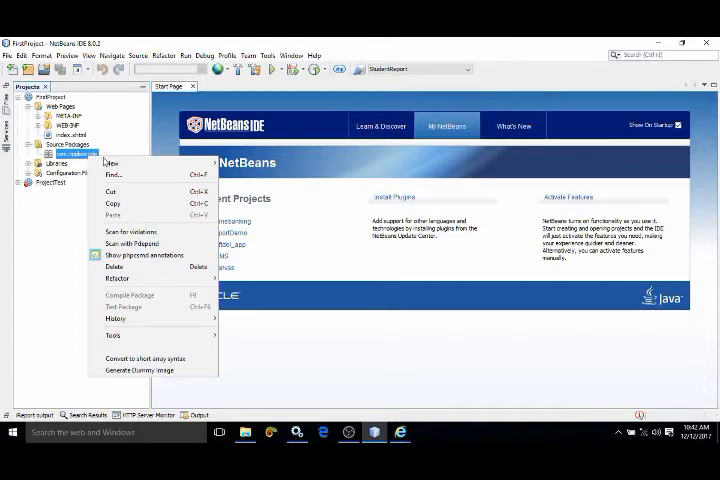
pyautogui.click(112, 162)
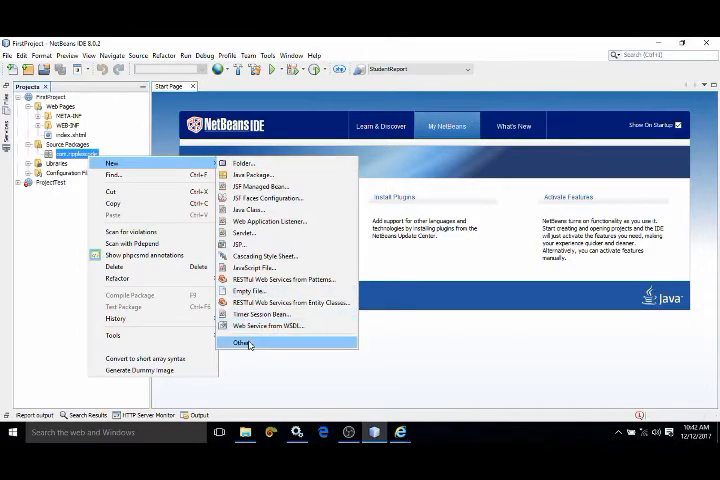
pyautogui.click(240, 342)
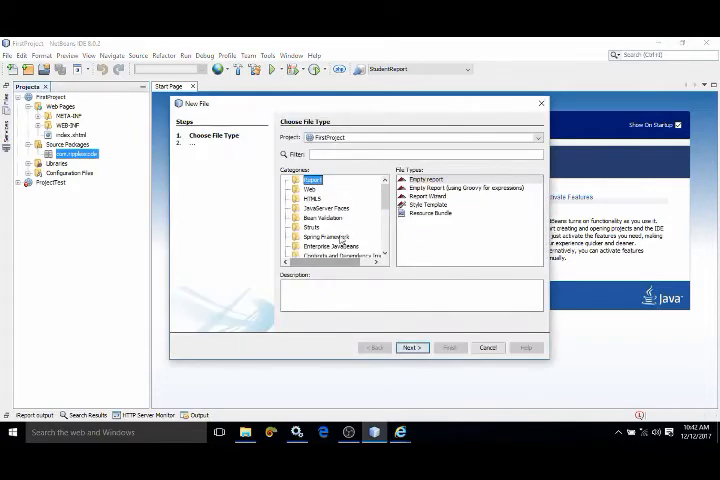
pyautogui.click(318, 208)
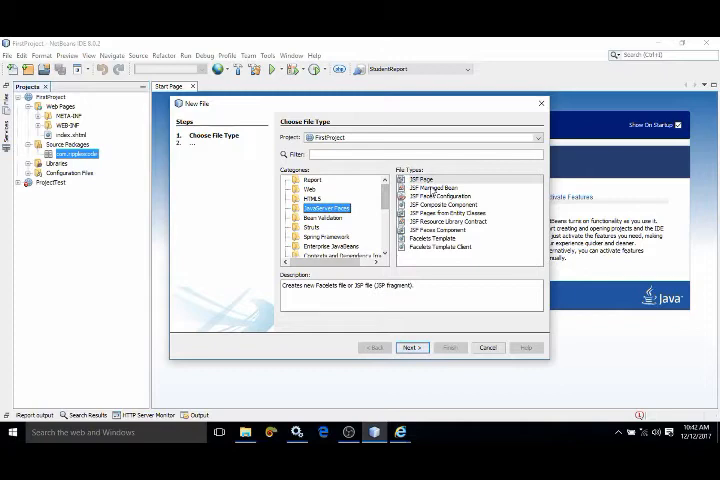
pyautogui.click(436, 186)
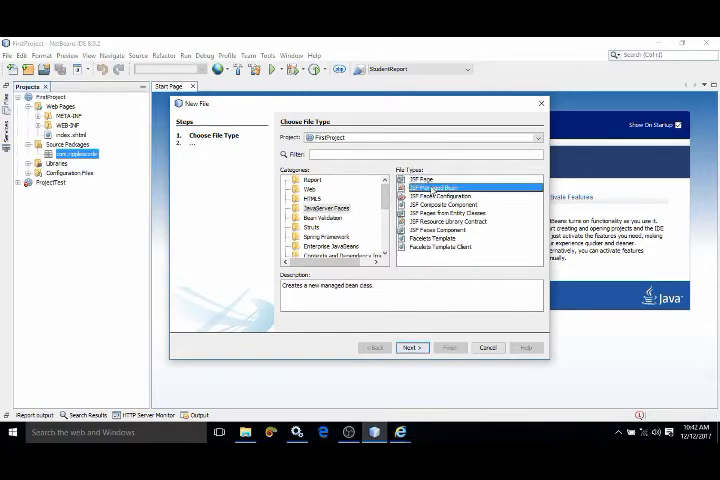
# Step: Name the managed bean User with request scope and finish, generating User.java
pyautogui.click(412, 348)
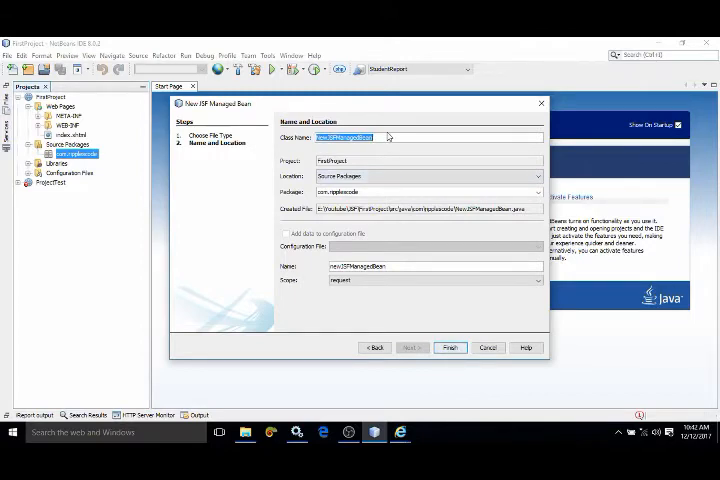
pyautogui.write('User')
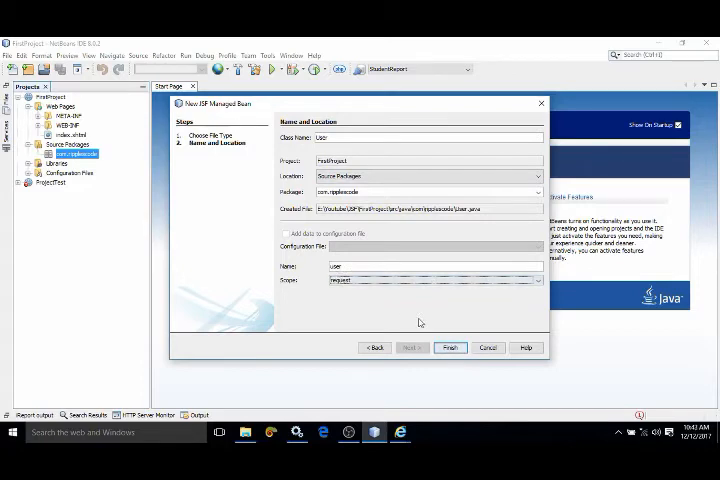
pyautogui.click(448, 348)
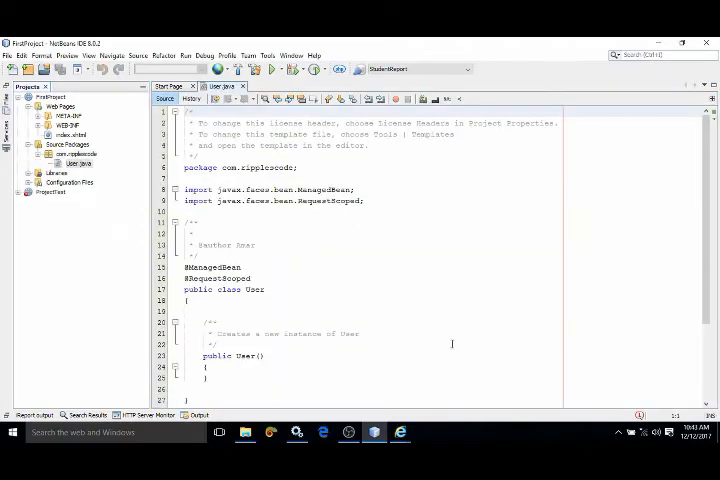
pyautogui.moveTo(136, 228)
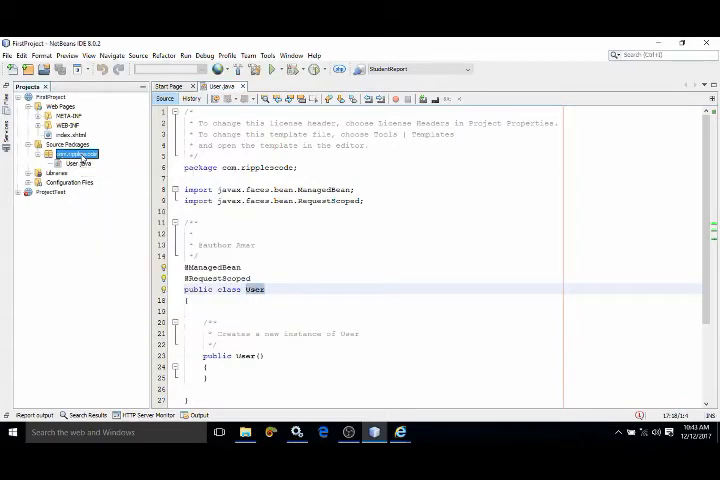
pyautogui.rightClick(76, 152)
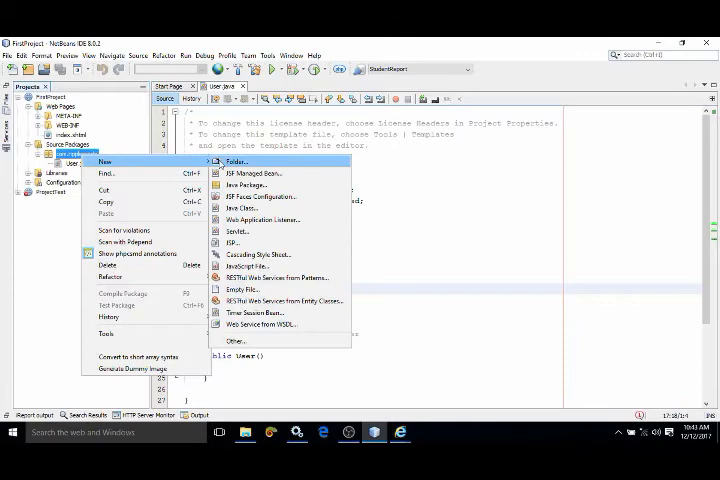
pyautogui.click(252, 172)
pyautogui.write('U')
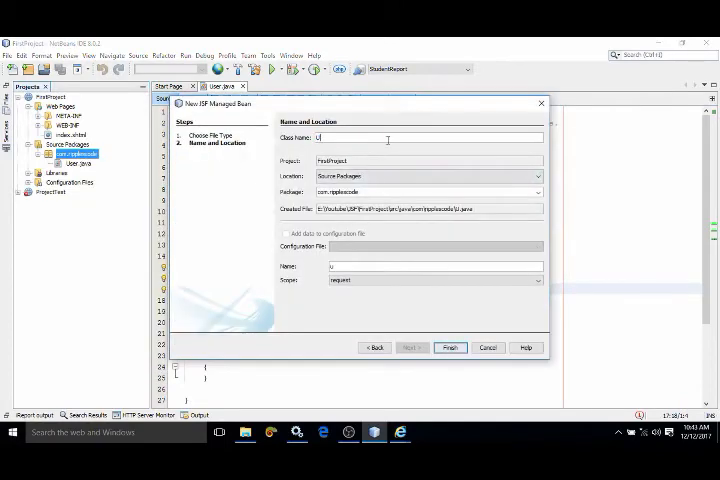
pyautogui.write('ser')
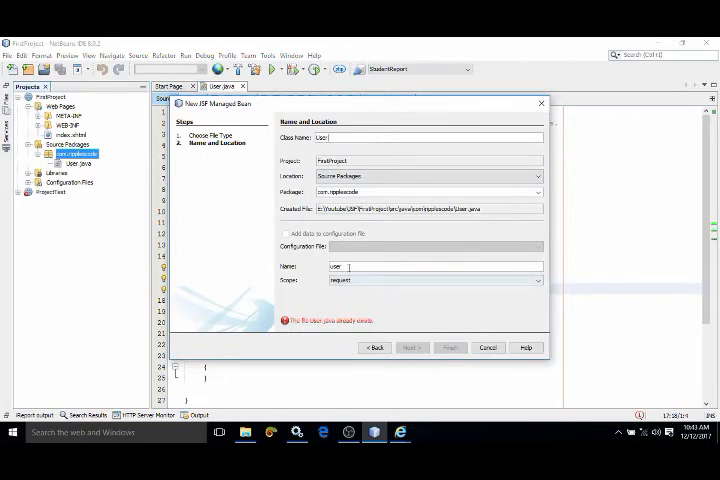
pyautogui.doubleClick(336, 268)
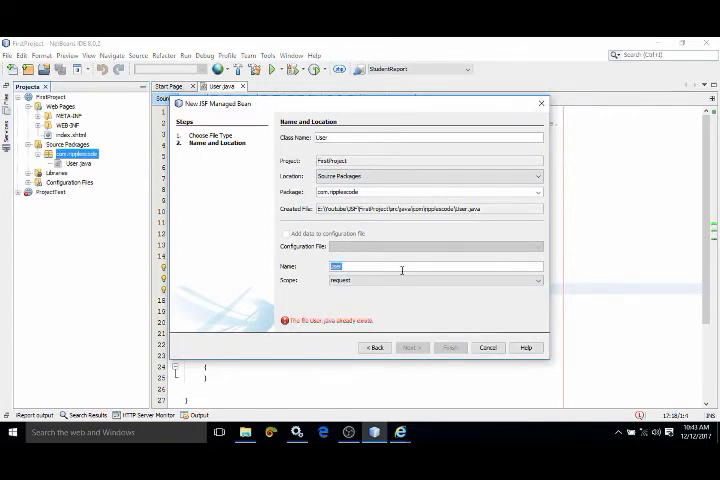
pyautogui.click(488, 348)
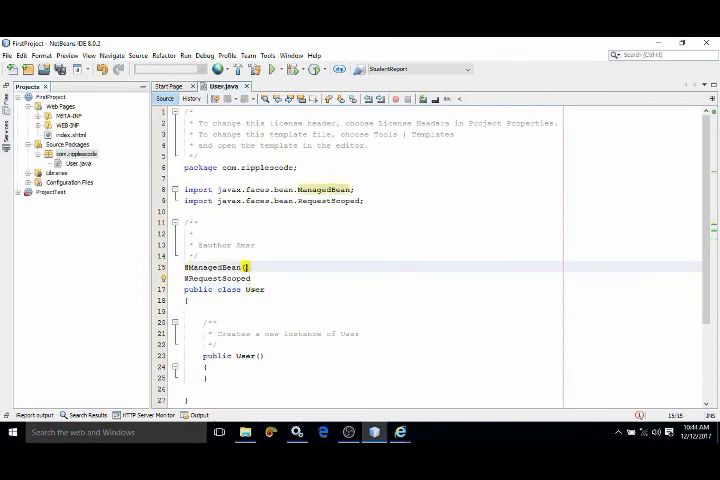
pyautogui.write('(name="')
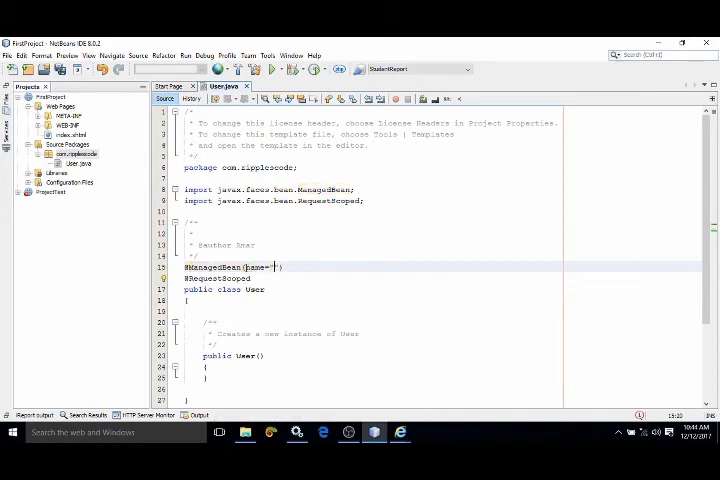
pyautogui.write('myuser')
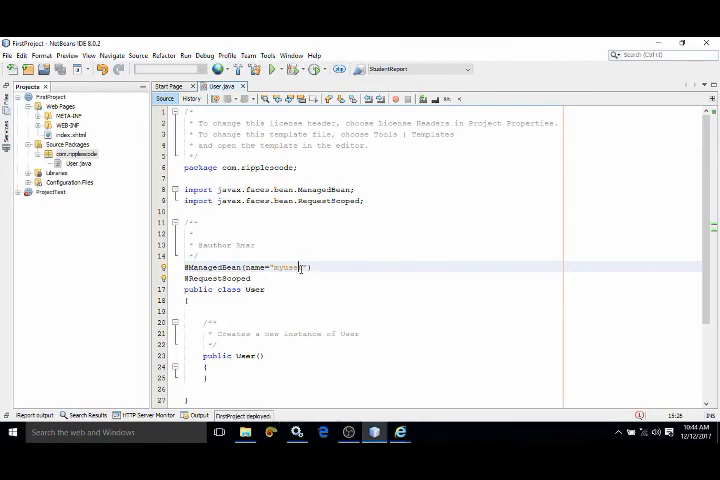
pyautogui.doubleClick(288, 268)
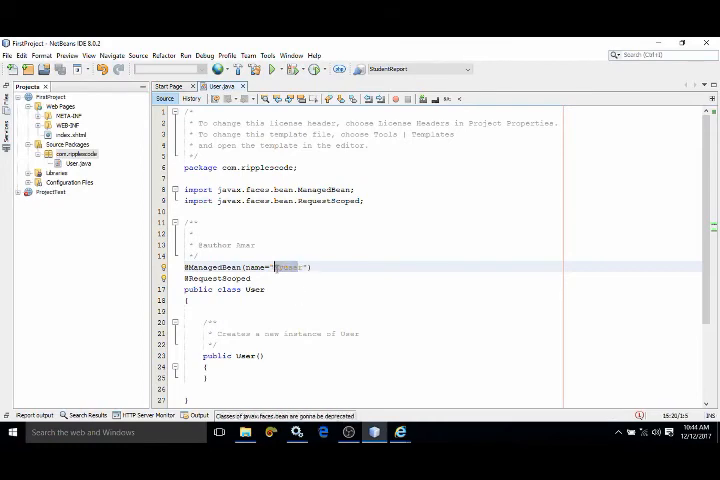